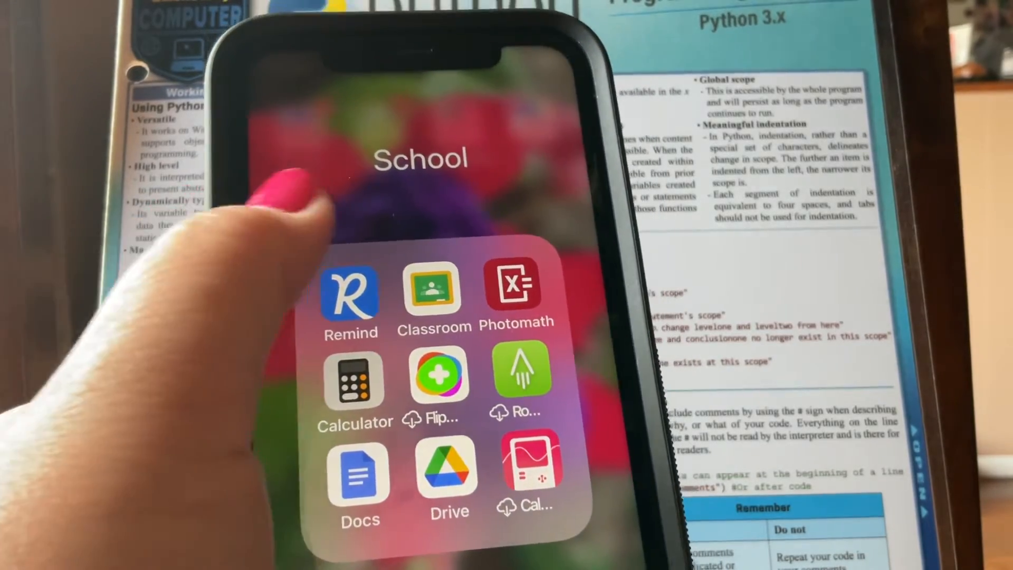
Launch the Google Classroom app to reach the enrolled classes list
click(434, 291)
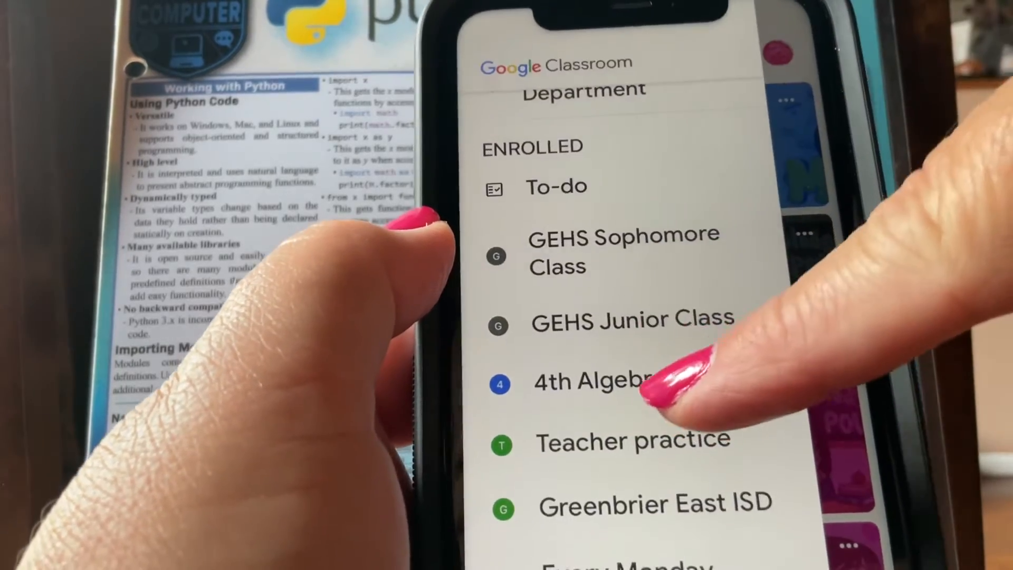
Enter the 4th Algebra 3 class and browse its Classwork assignments with due dates
click(591, 381)
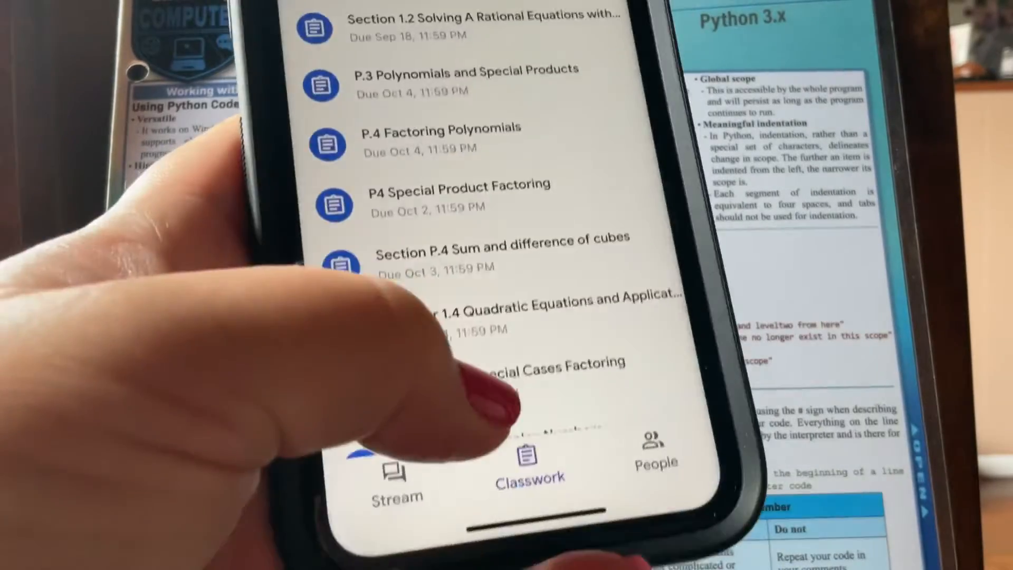
scroll(down, 3)
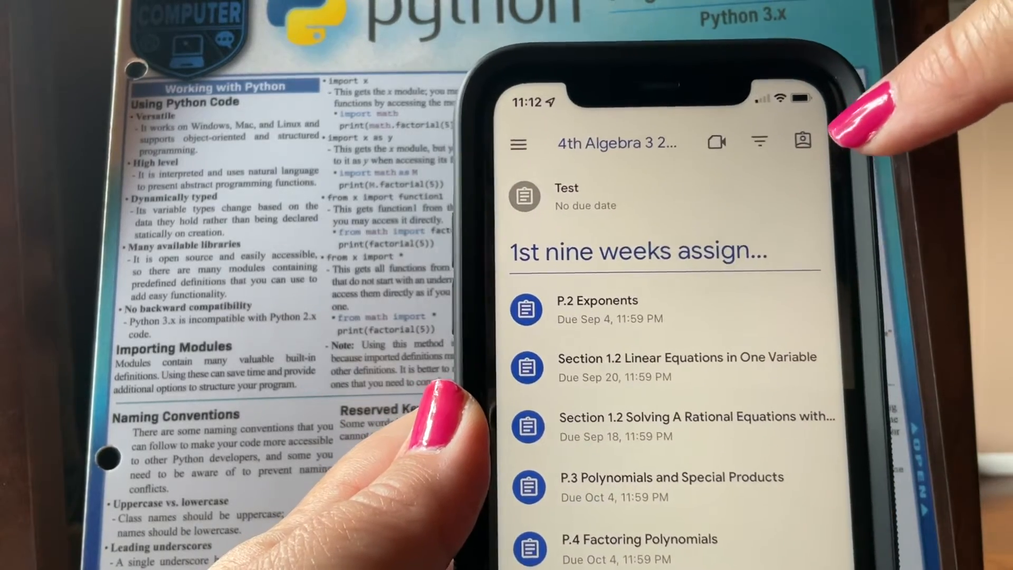
View your own assignment list and locate the ones marked Missing
click(597, 310)
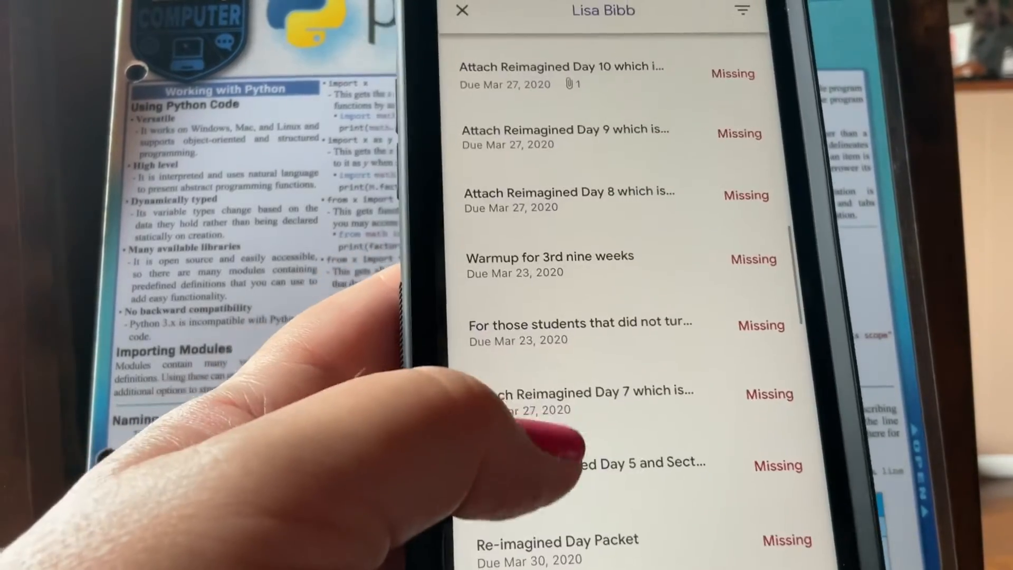
scroll(down, 3)
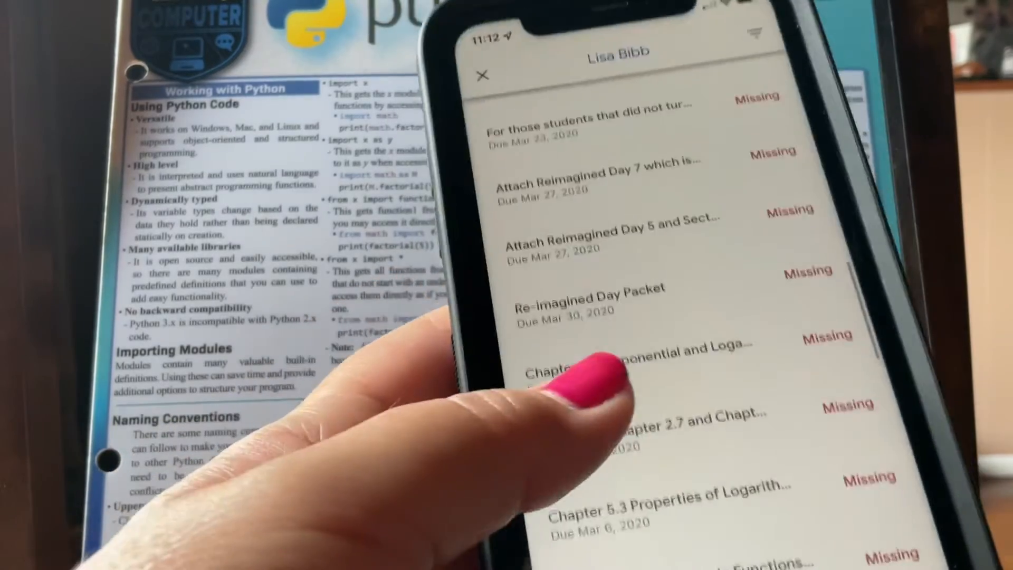
scroll(down, 3)
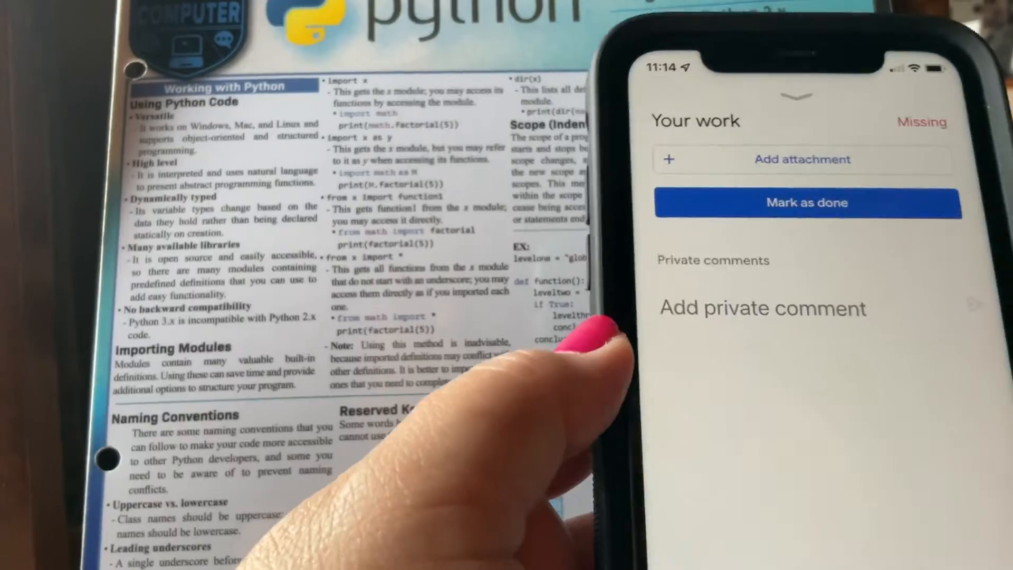
Add an attachment to the Reimagined Day 5 work panel, bringing up the camera
click(802, 159)
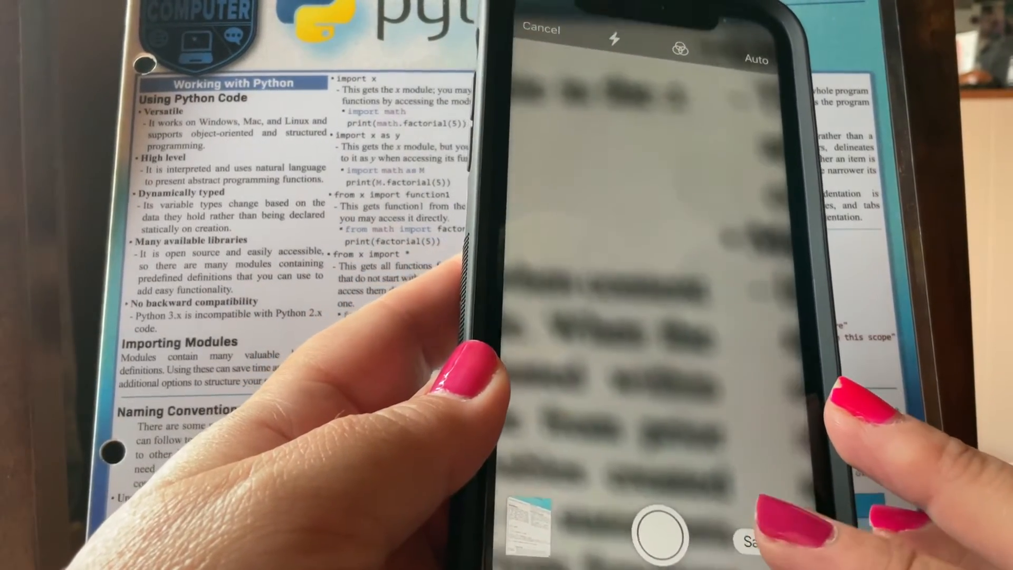
click(658, 530)
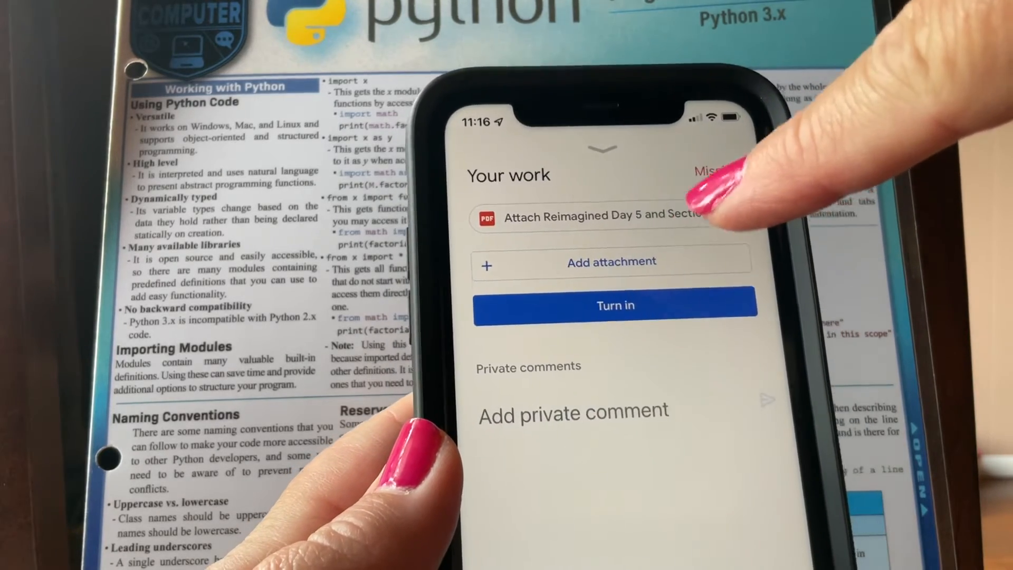
click(600, 216)
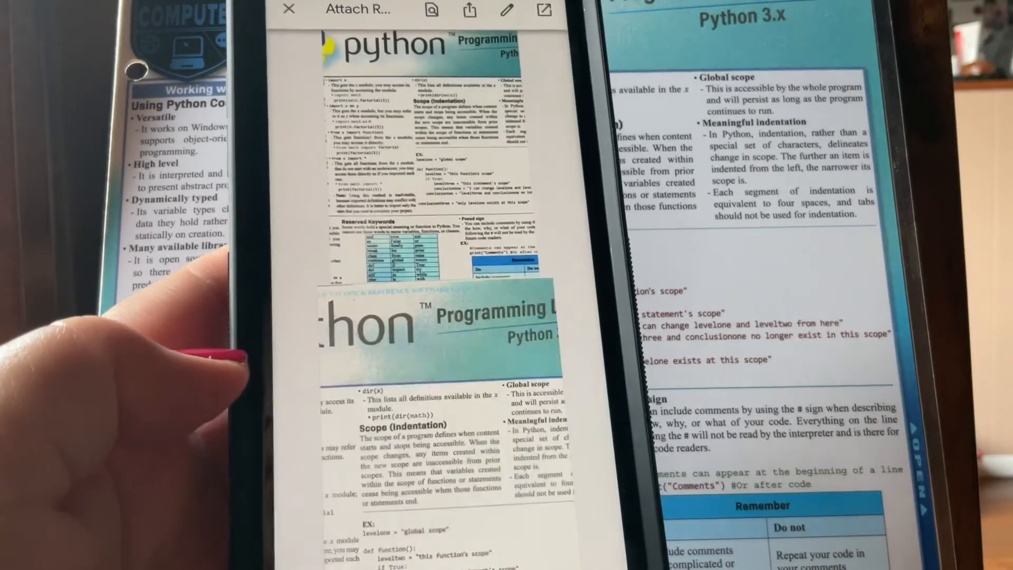
scroll(down, 3)
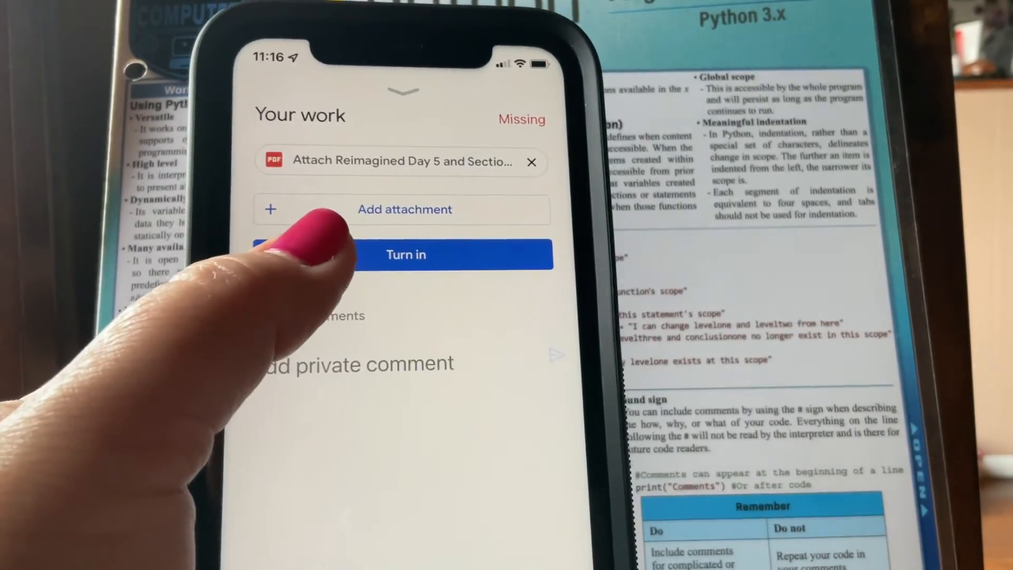
Turn in the Reimagined Day 5 assignment with its scanned PDF, confirming the submission
click(406, 255)
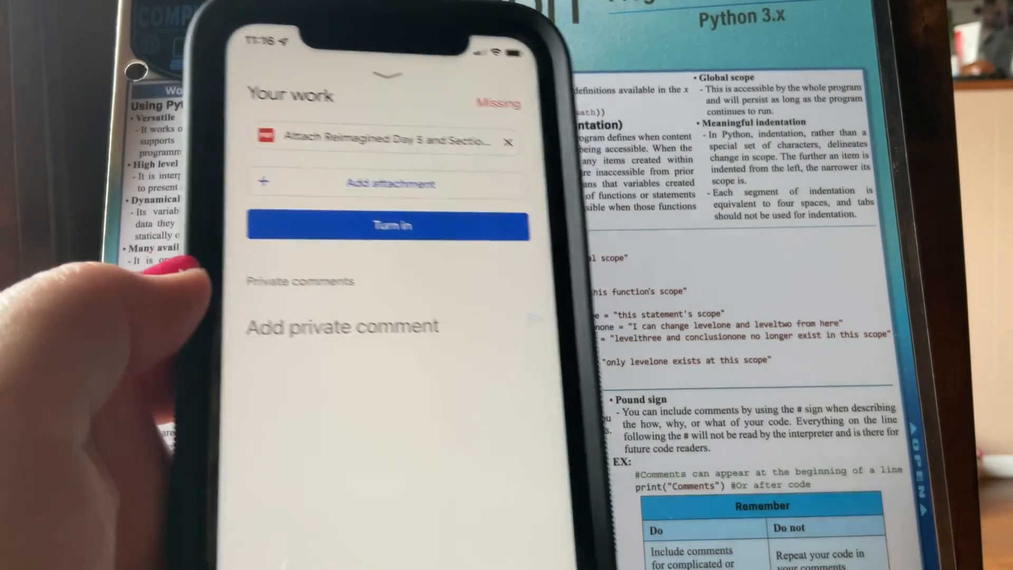
click(387, 224)
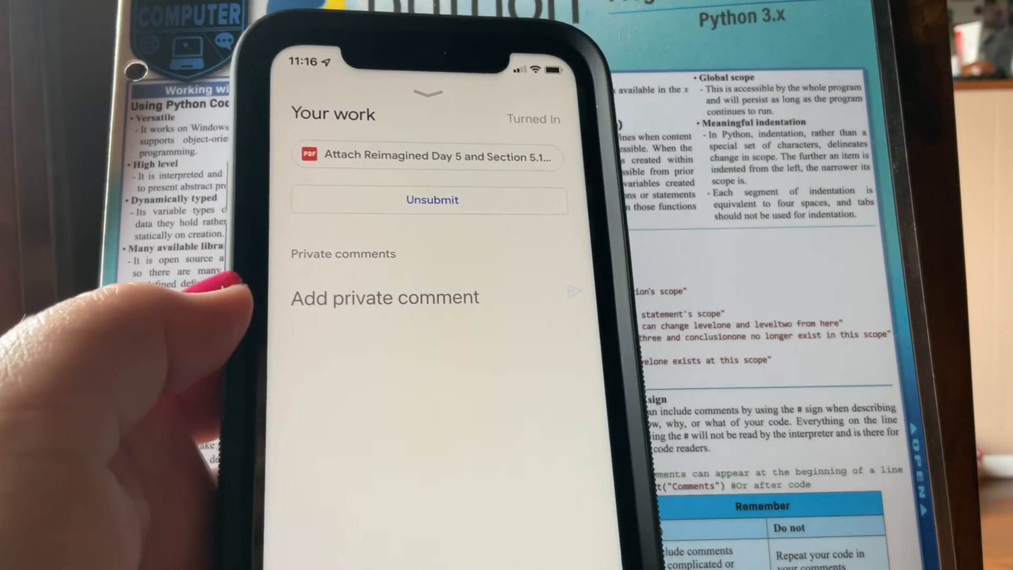